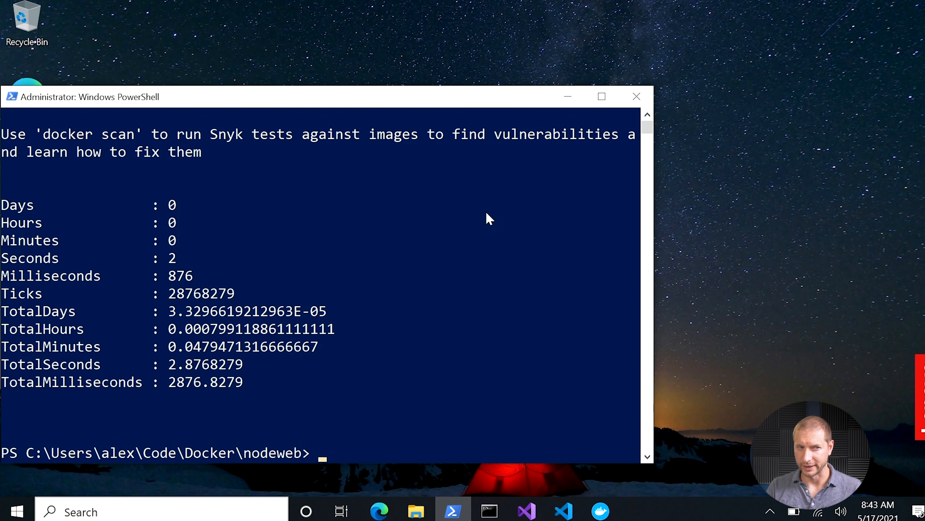
# - Enter ls at the nodeweb prompt to list the folder contents
pyautogui.write('ls')
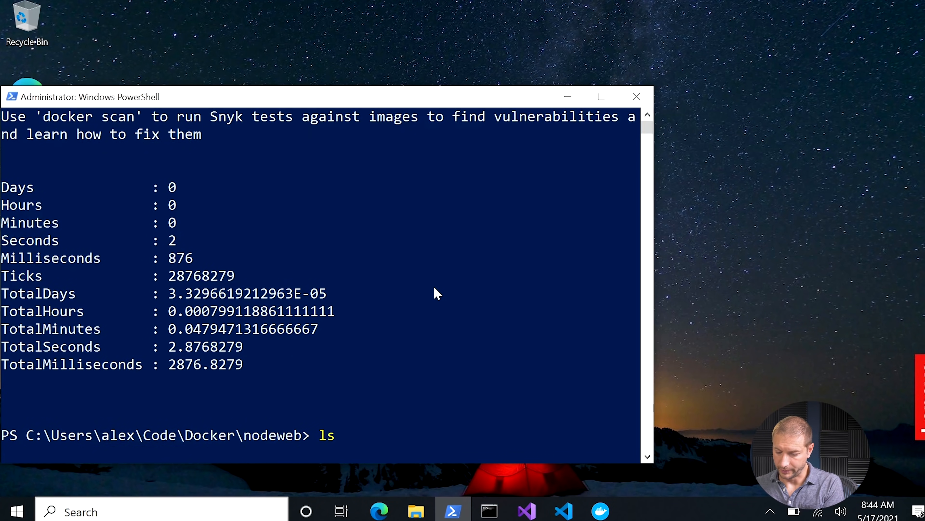
# - Show Docker Desktop's local images list with the node-web-app image and its options menu
pyautogui.click(599, 511)
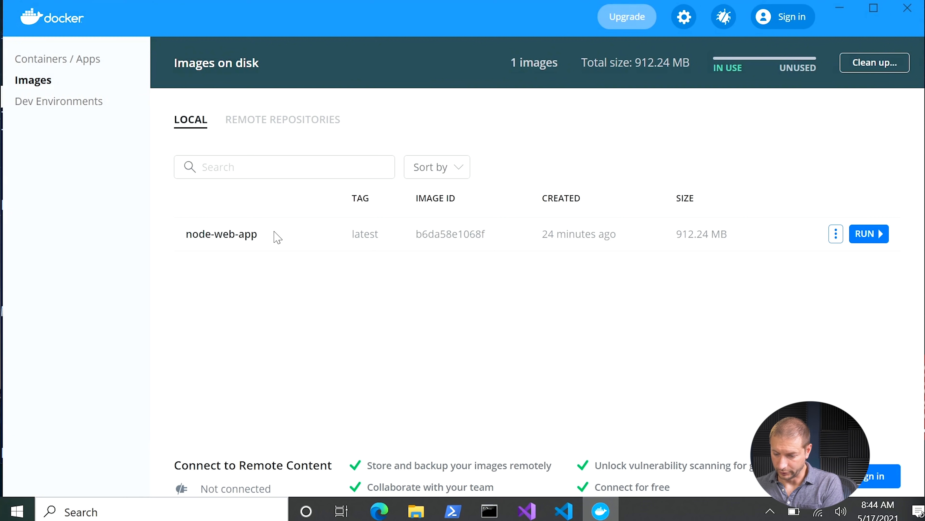
pyautogui.moveTo(833, 242)
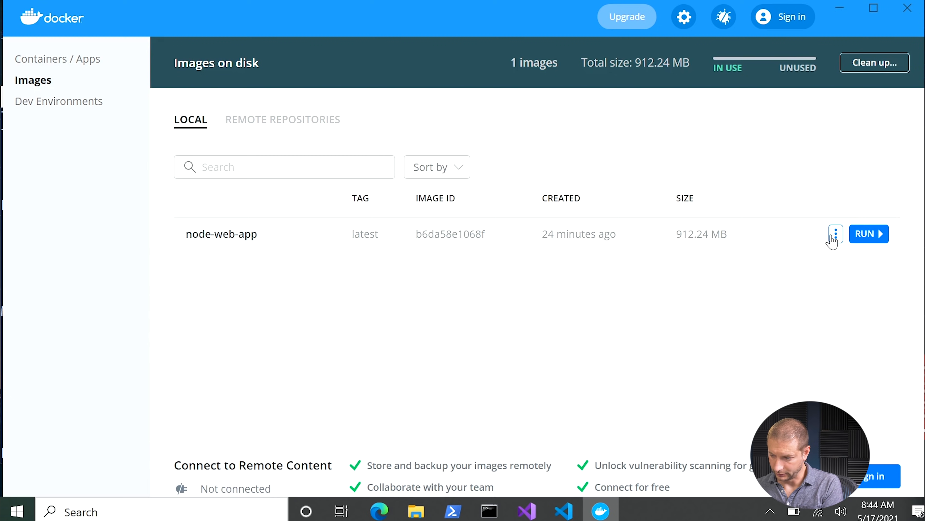
pyautogui.click(836, 234)
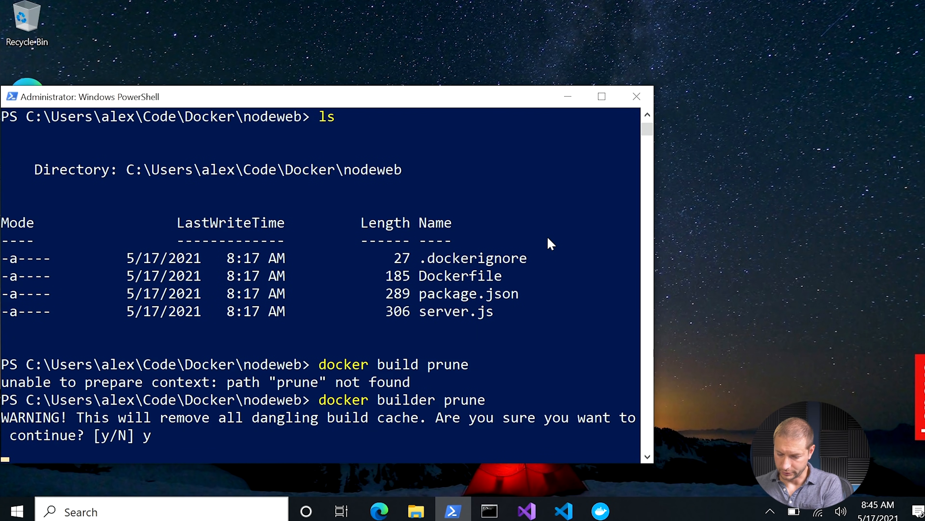
# - Confirm docker builder prune to remove the dangling build cache
pyautogui.press('Return')
pyautogui.write('Measure-Command { docker build . -t node-web-app }')
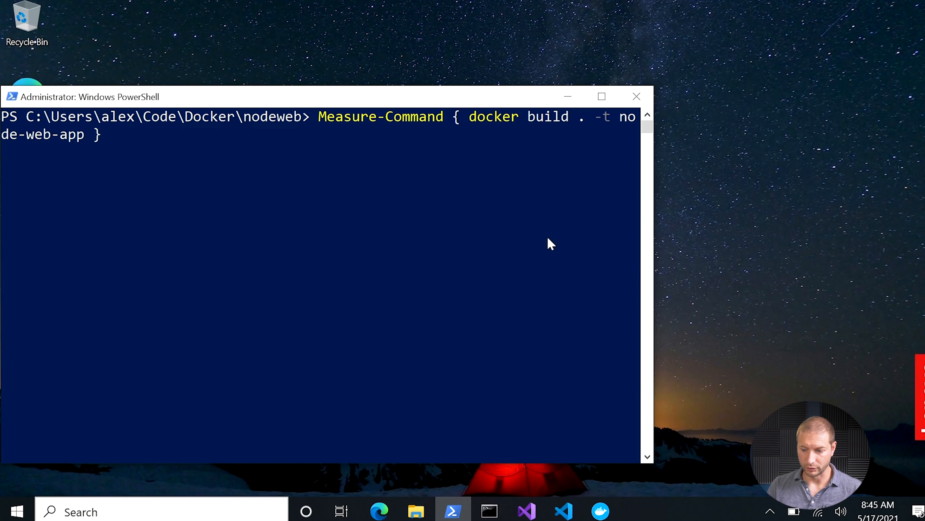
# - Clear the screen and run Measure-Command { docker build . -t node-web-app }
pyautogui.press('Return')
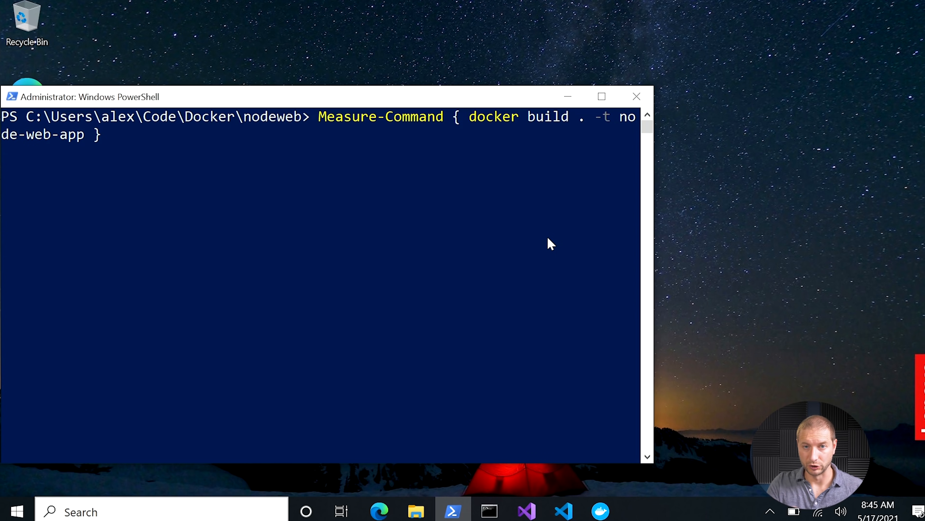
pyautogui.press('Return')
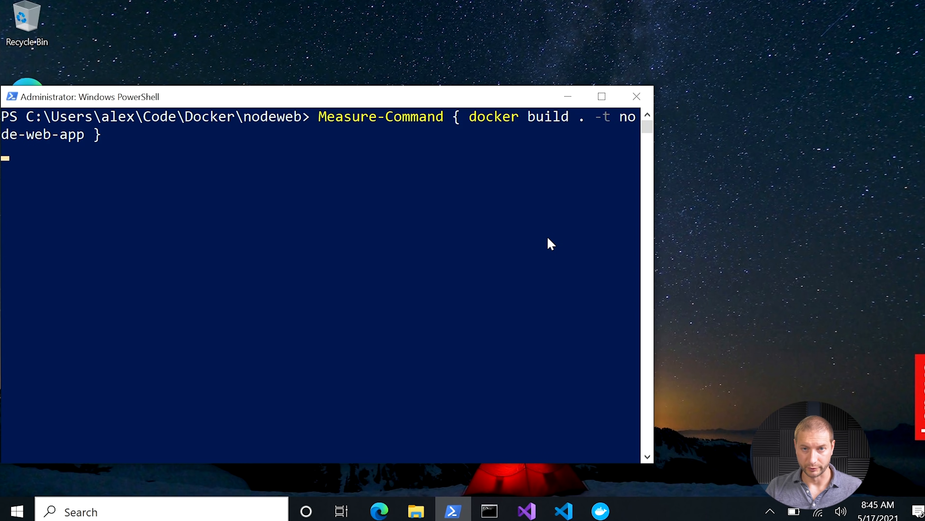